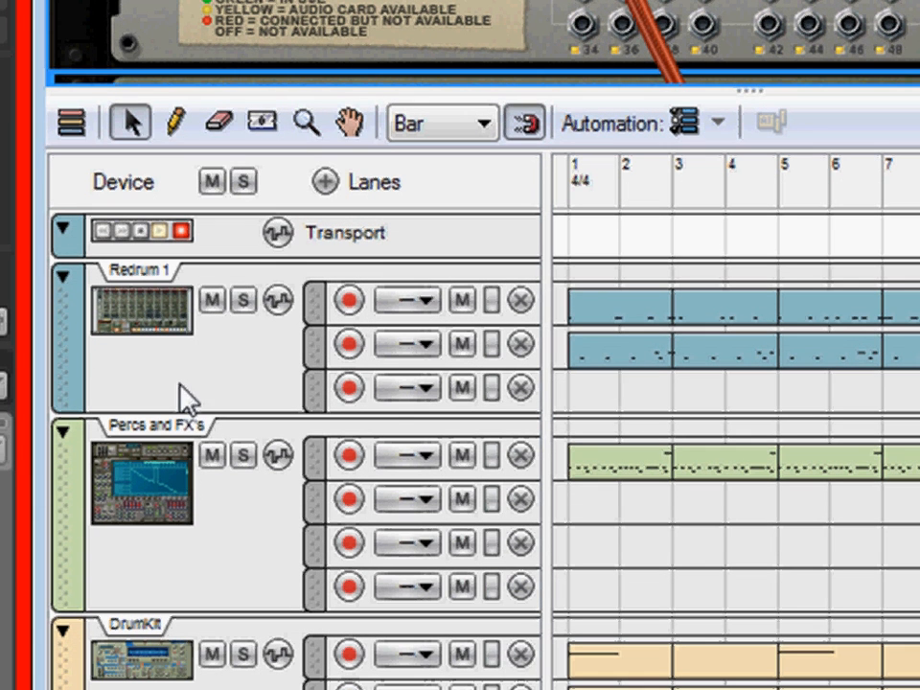
pyautogui.moveTo(631, 372)
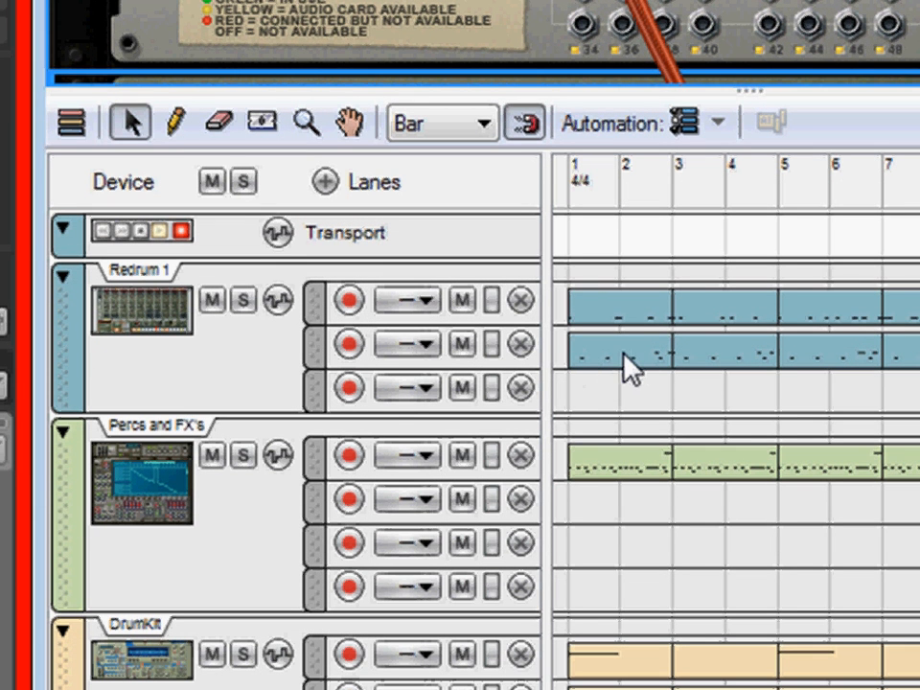
pyautogui.moveTo(533, 342)
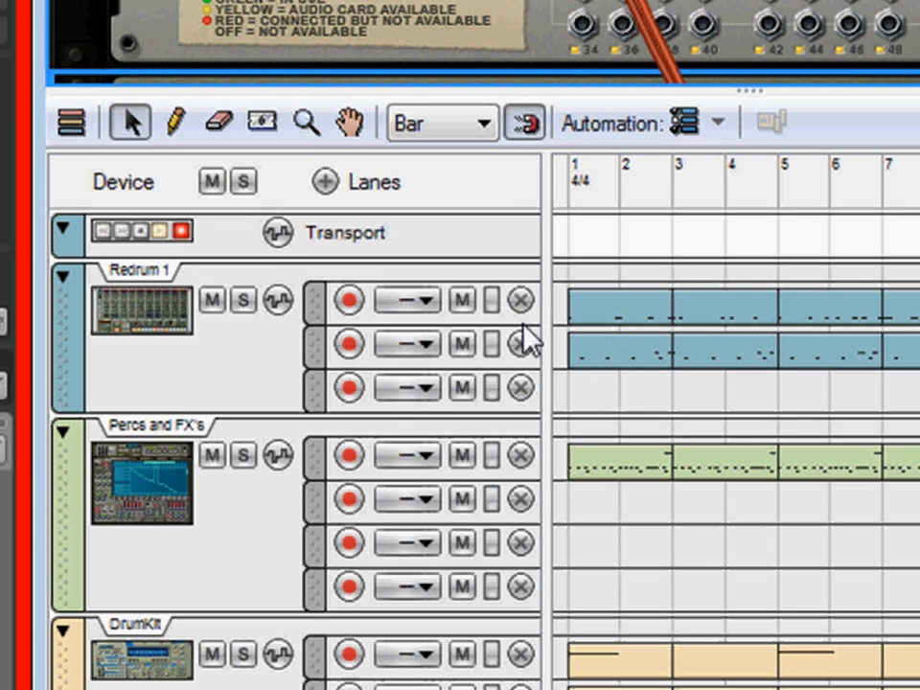
pyautogui.moveTo(687, 387)
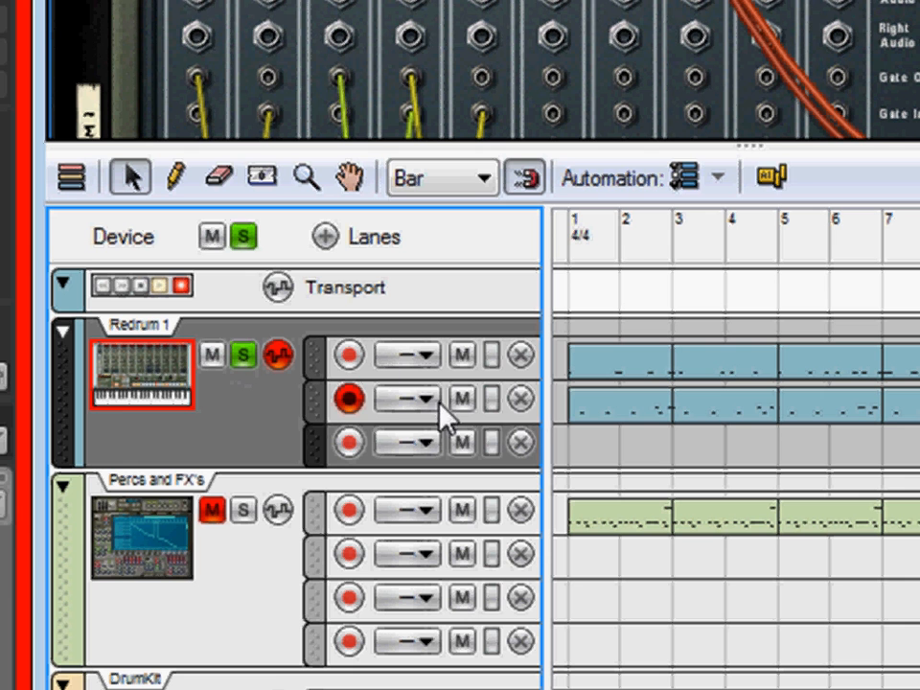
# Solo the Redrum 1 track in the Reason sequencer, muting Percs and FX's
pyautogui.click(462, 398)
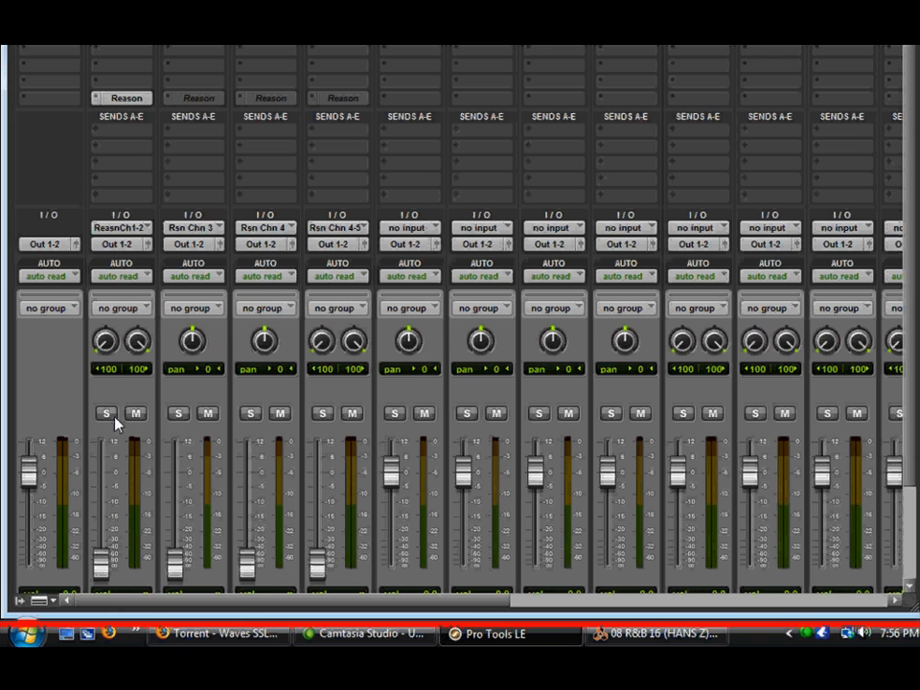
# Rename the DrumsAux aux track to KicksAux in the Mix window
pyautogui.scroll(-3)
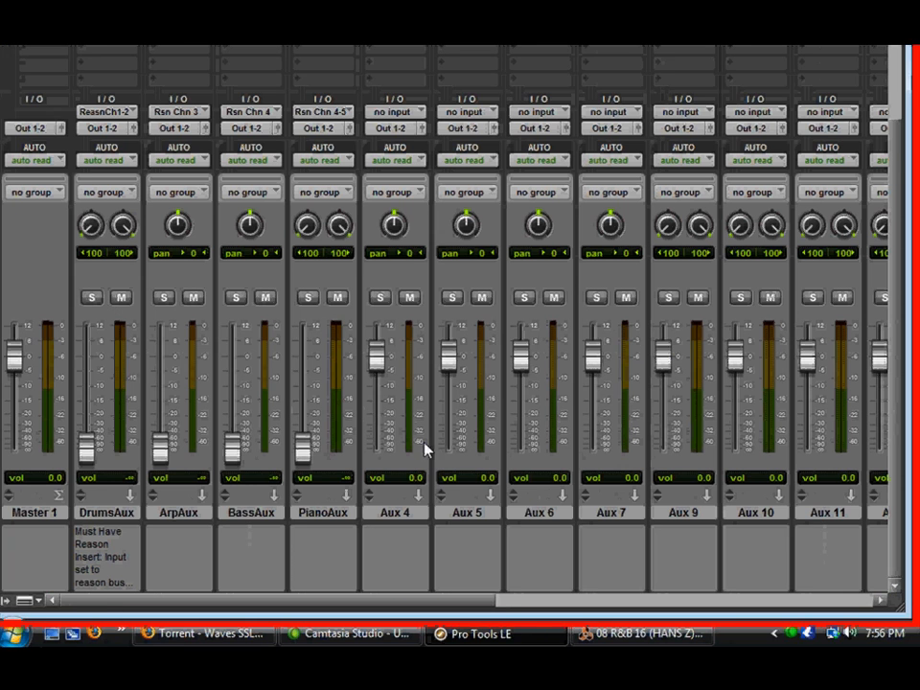
pyautogui.doubleClick(108, 512)
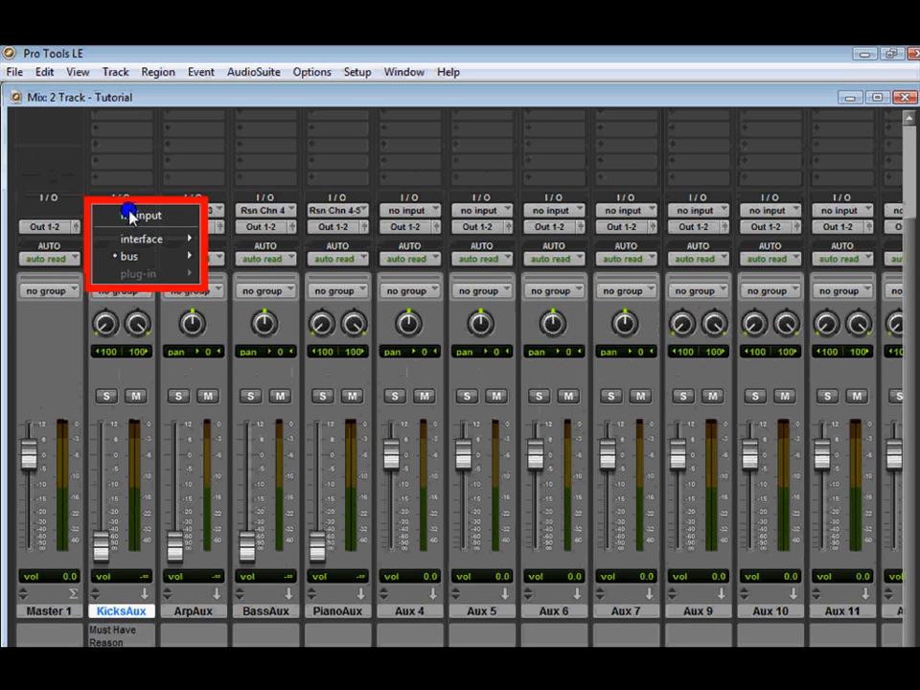
pyautogui.click(130, 257)
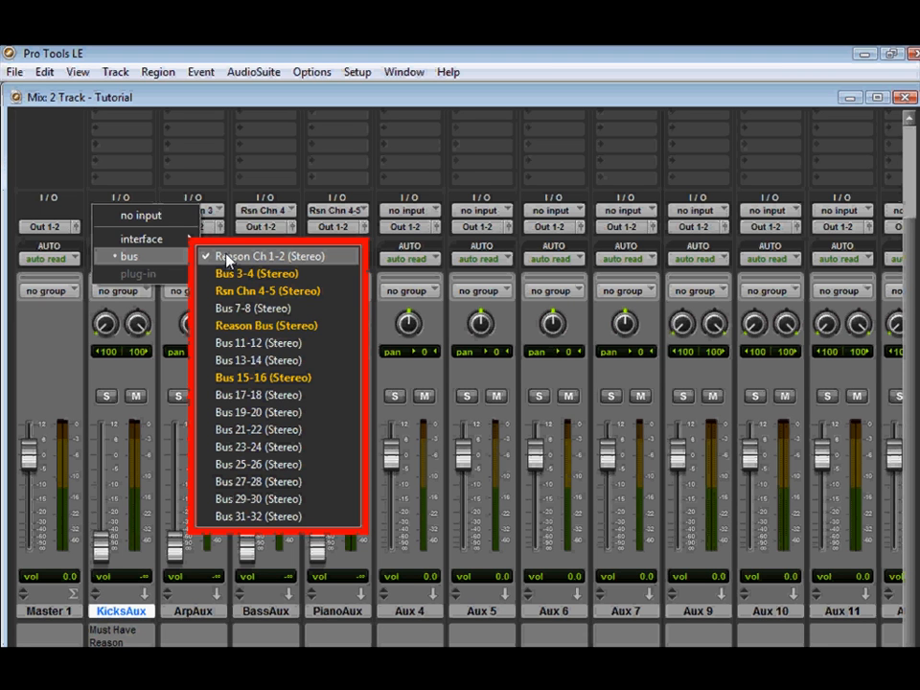
pyautogui.moveTo(245, 259)
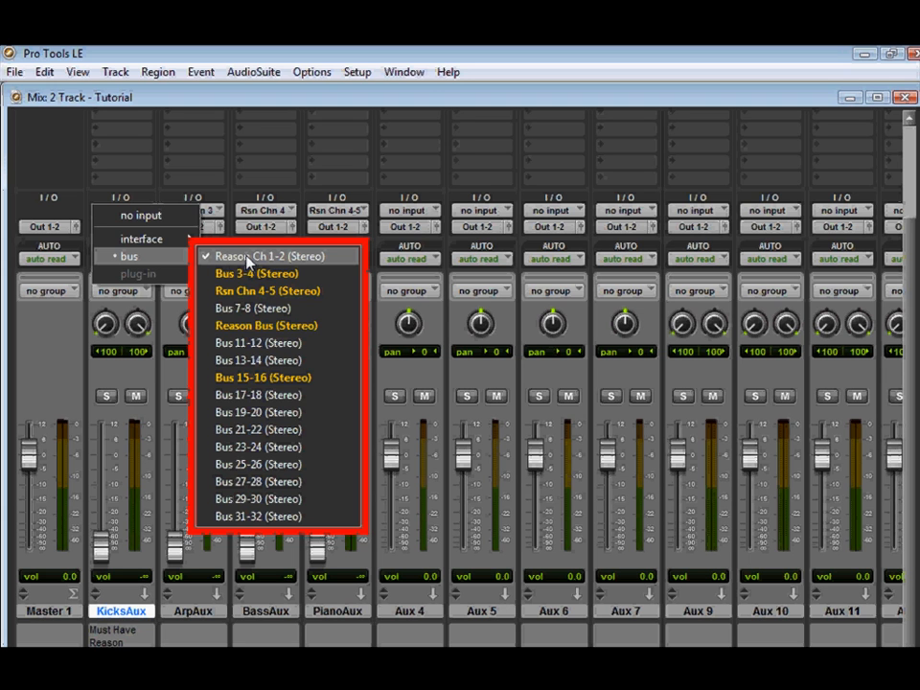
pyautogui.moveTo(266, 268)
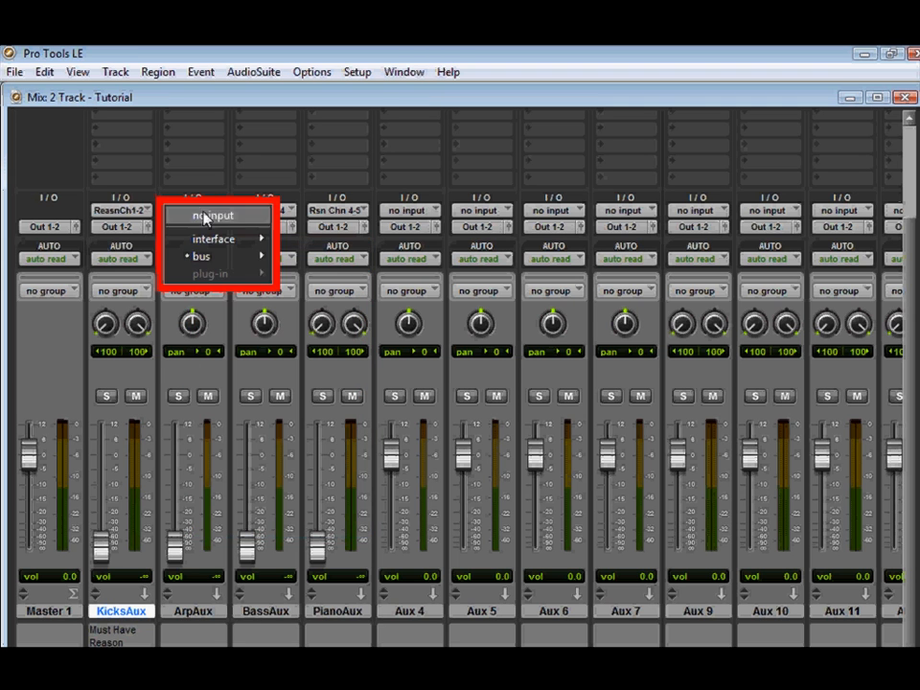
pyautogui.moveTo(202, 257)
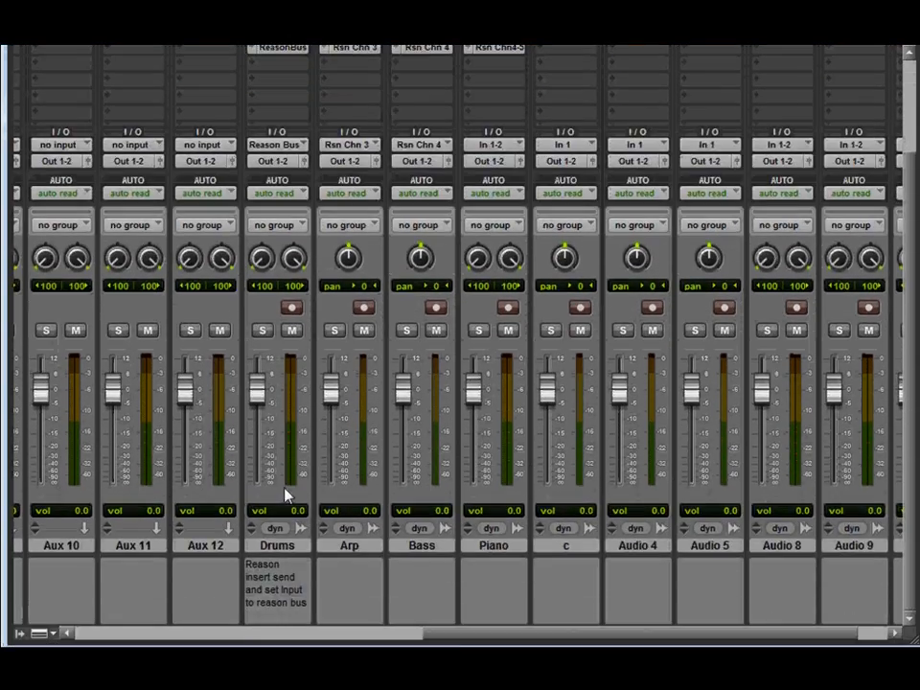
# Load the Reason ReWire instrument insert on Drums and set send A to Reason Bus
pyautogui.scroll(-3)
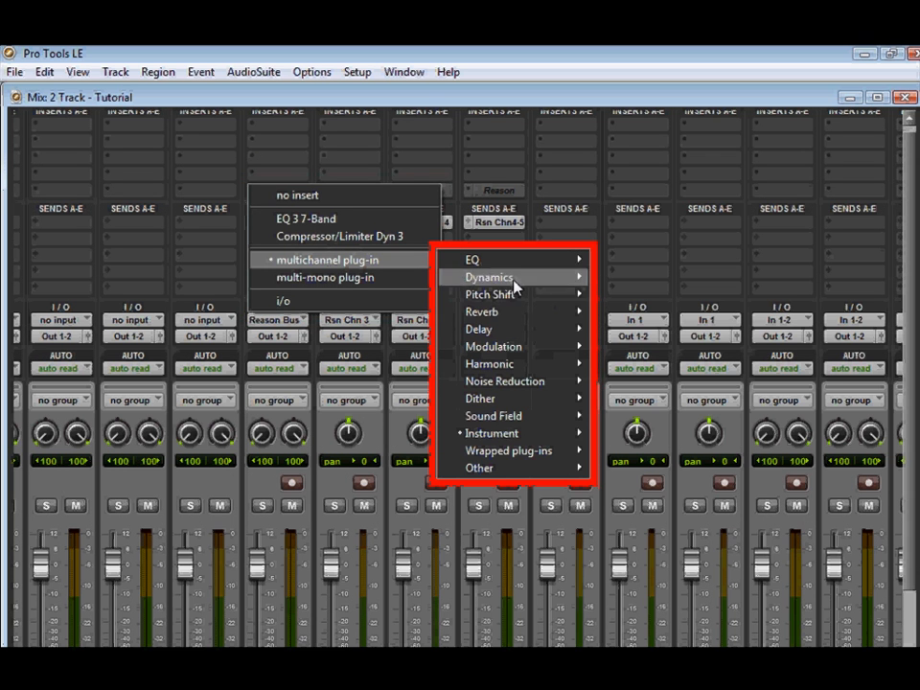
pyautogui.moveTo(491, 433)
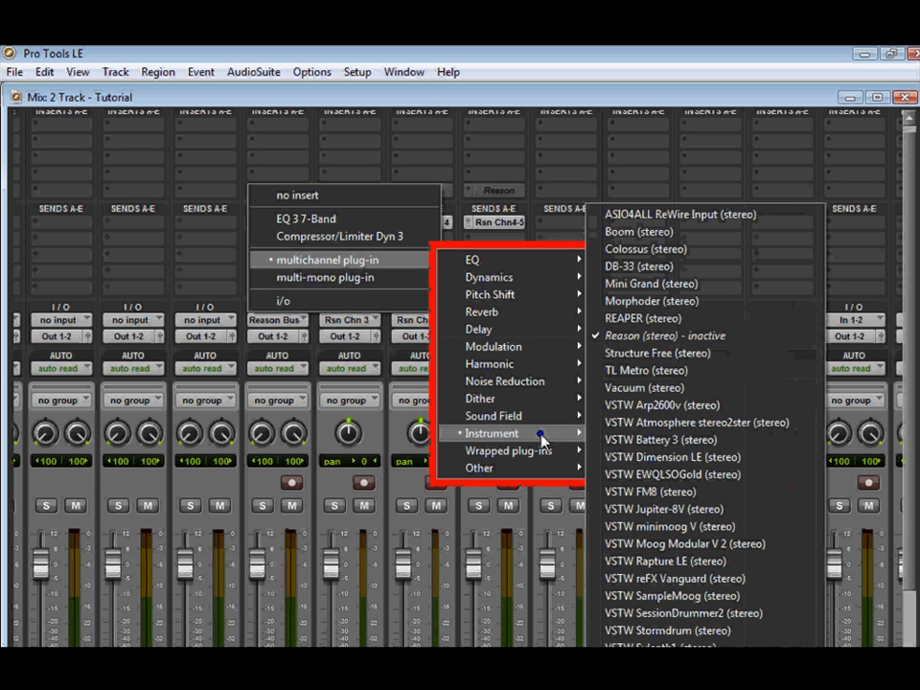
pyautogui.click(664, 336)
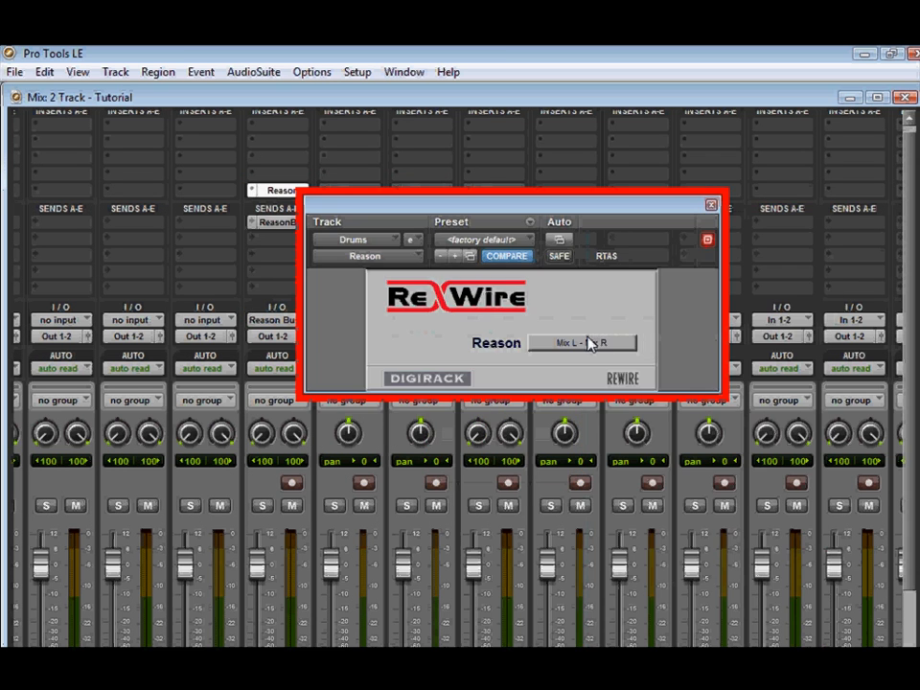
pyautogui.click(582, 344)
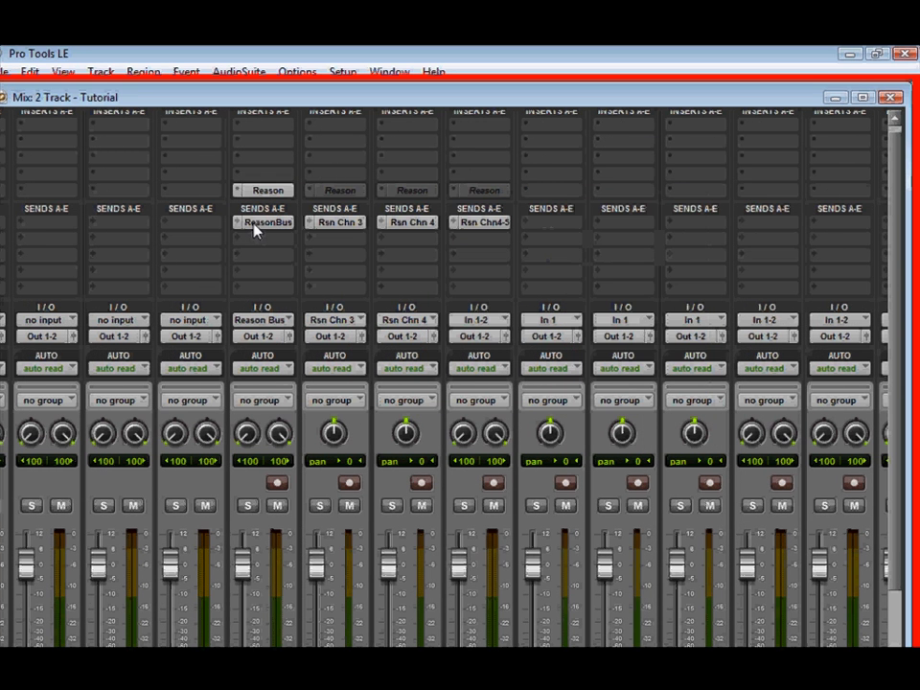
pyautogui.click(266, 222)
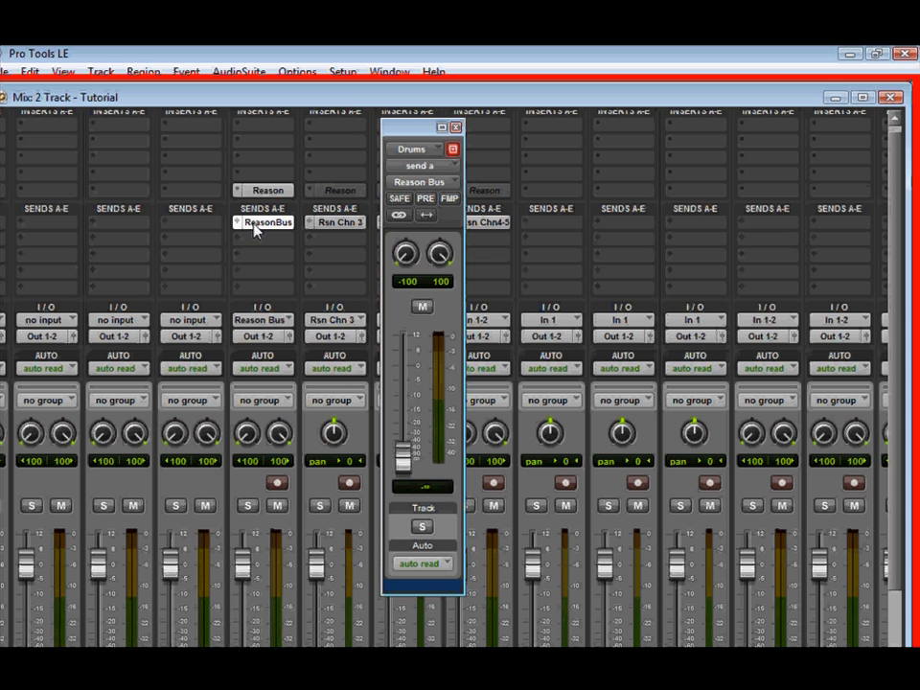
pyautogui.moveTo(291, 228)
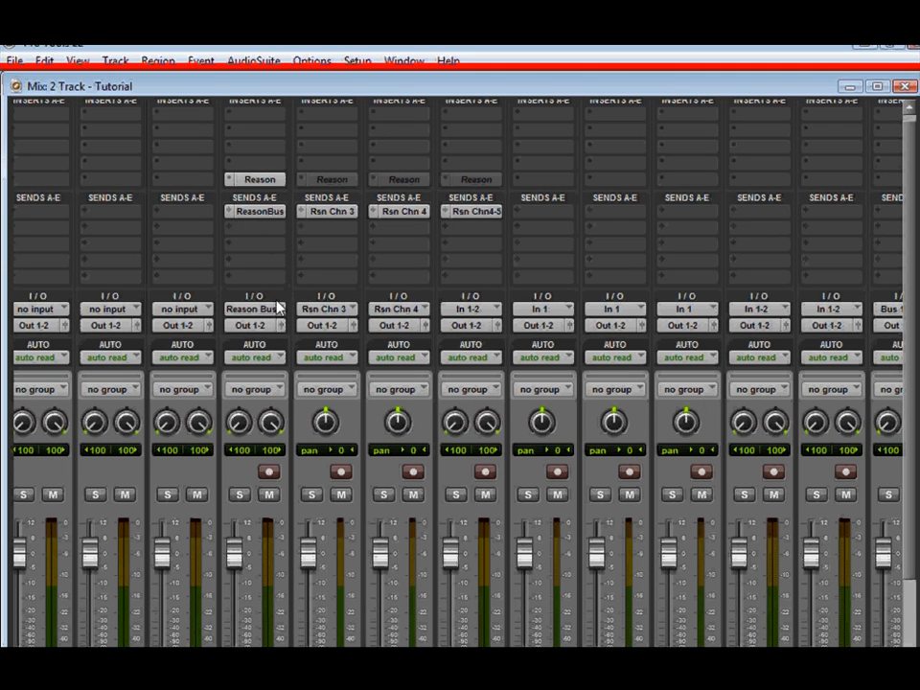
# Assign the Drums track's Reason send to the Reason Ch 1-2 bus
pyautogui.click(256, 309)
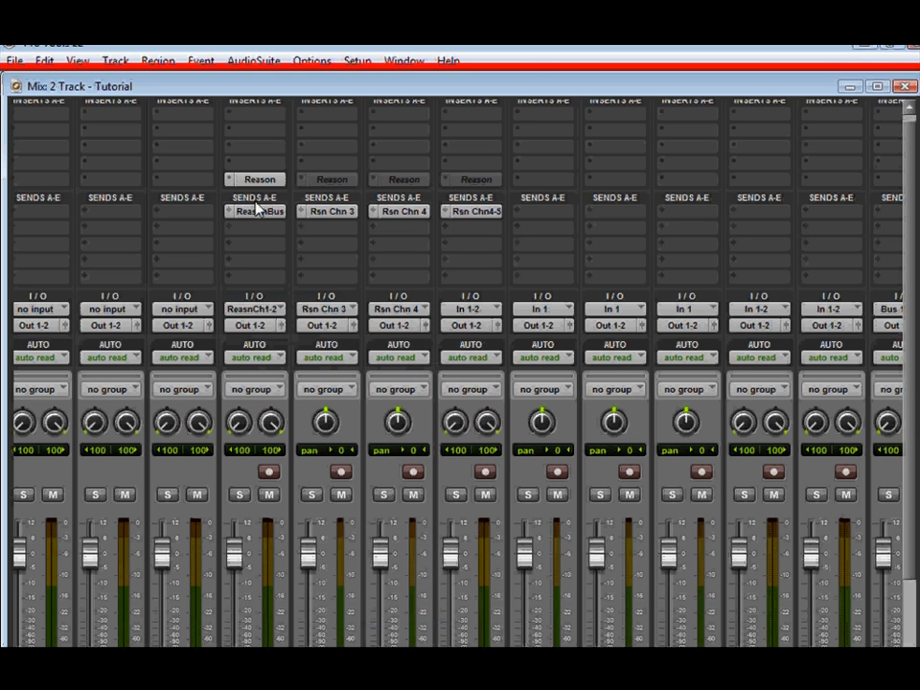
pyautogui.click(255, 209)
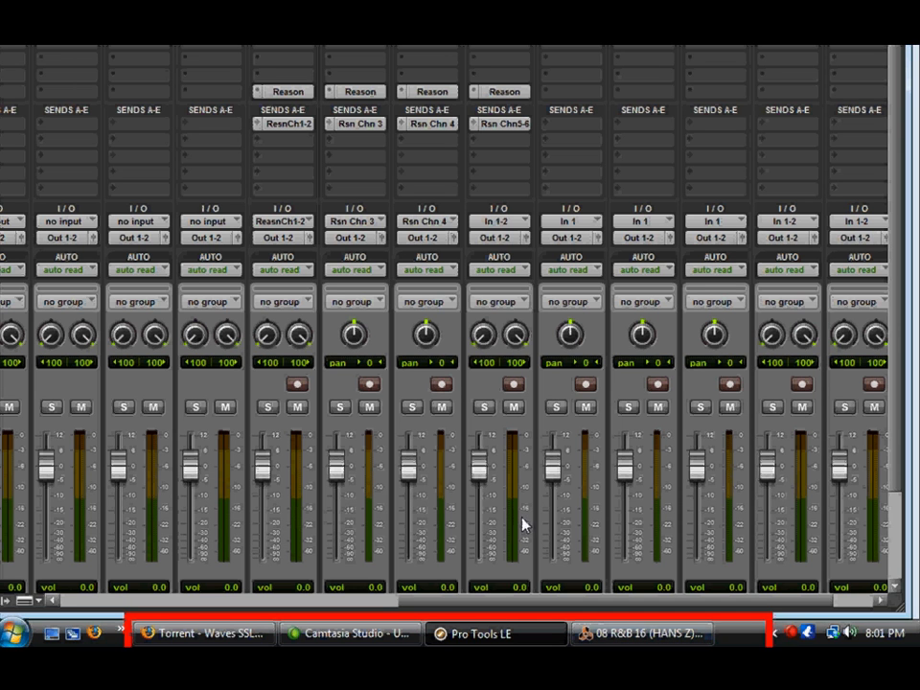
# Rename the Drums track to Kicks, then bring up KicksAux's name and comments
pyautogui.click(297, 383)
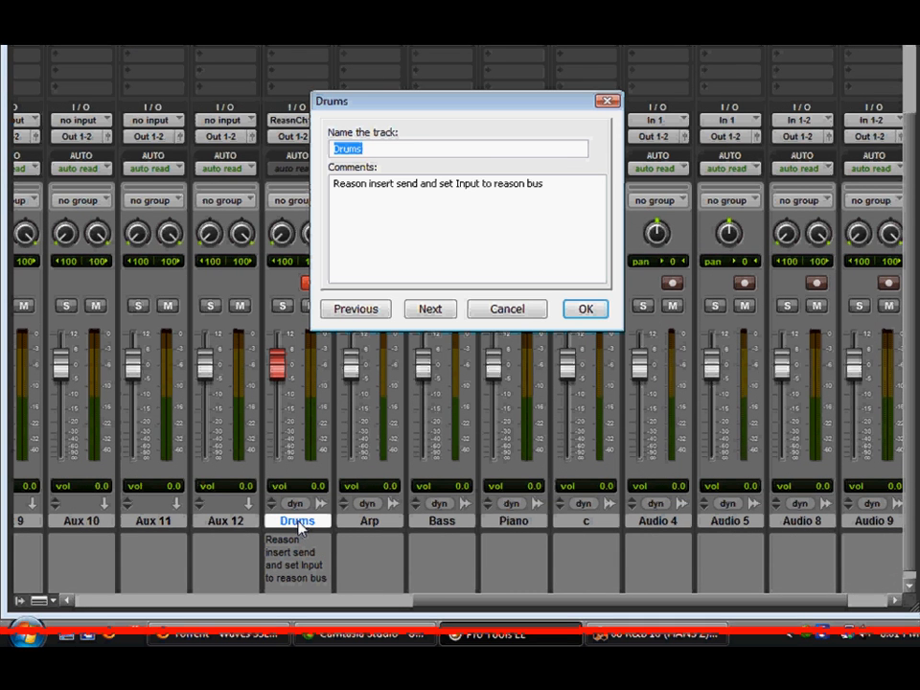
pyautogui.write('Kicks')
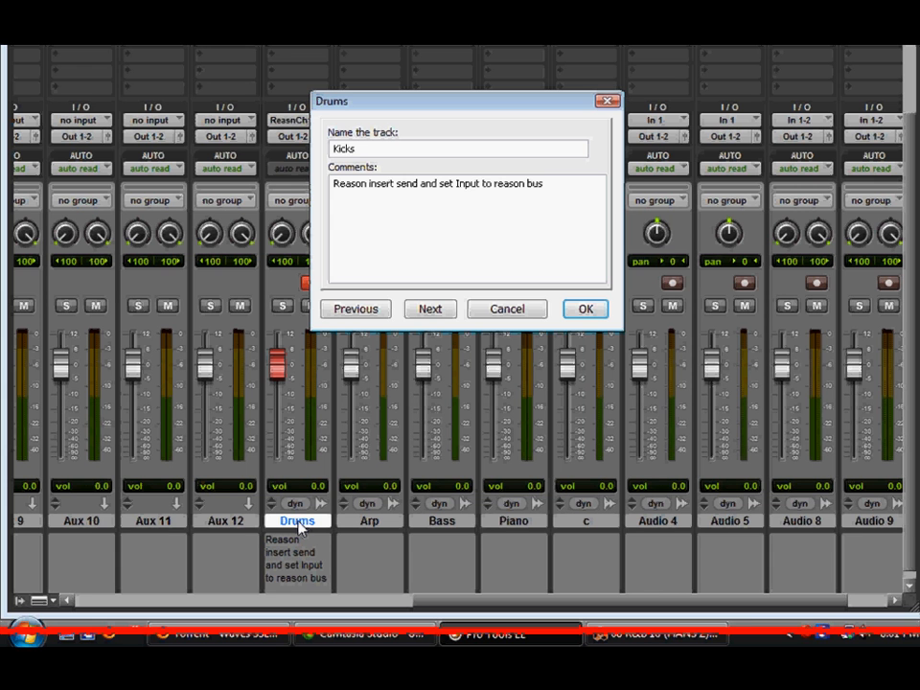
pyautogui.click(585, 309)
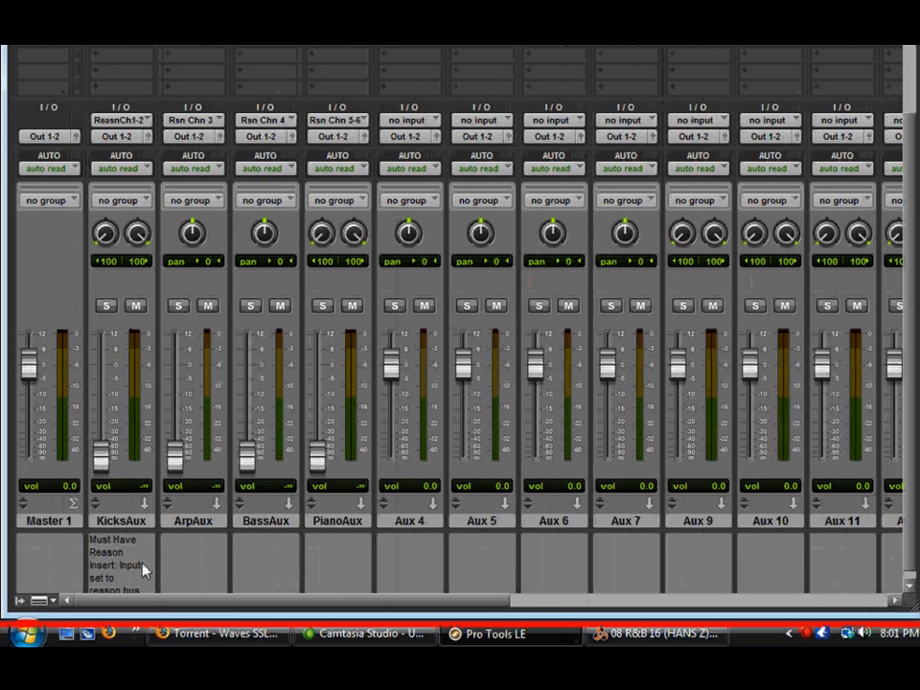
pyautogui.doubleClick(121, 522)
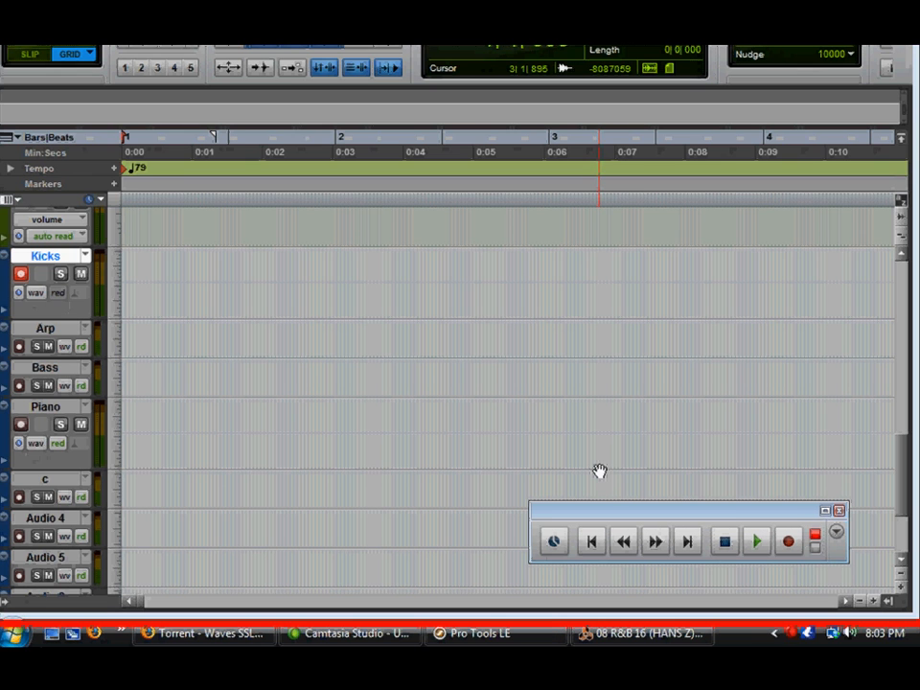
# Show the Kicks track's send to Reason Ch 1-2 and bring up the Reason rack
pyautogui.click(725, 541)
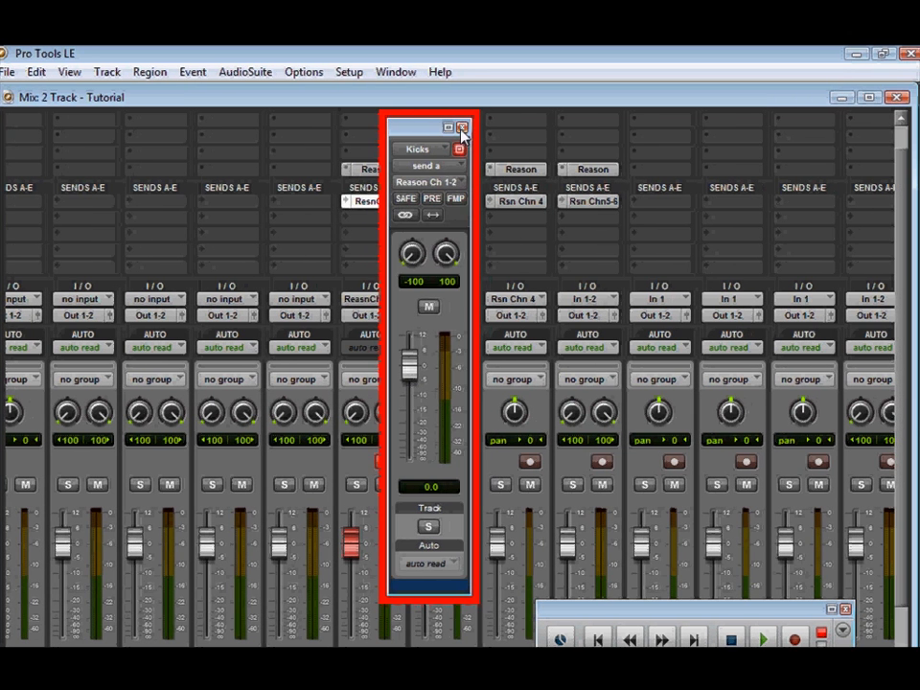
pyautogui.click(462, 127)
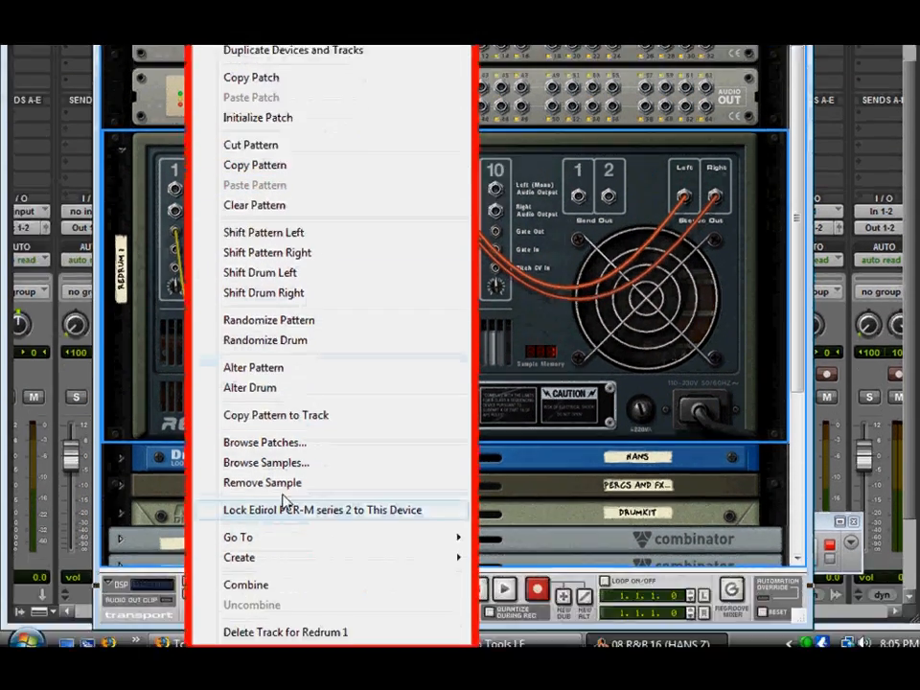
# Create a Spider Audio Merger & Splitter beneath Redrum 1 in the rack
pyautogui.click(239, 556)
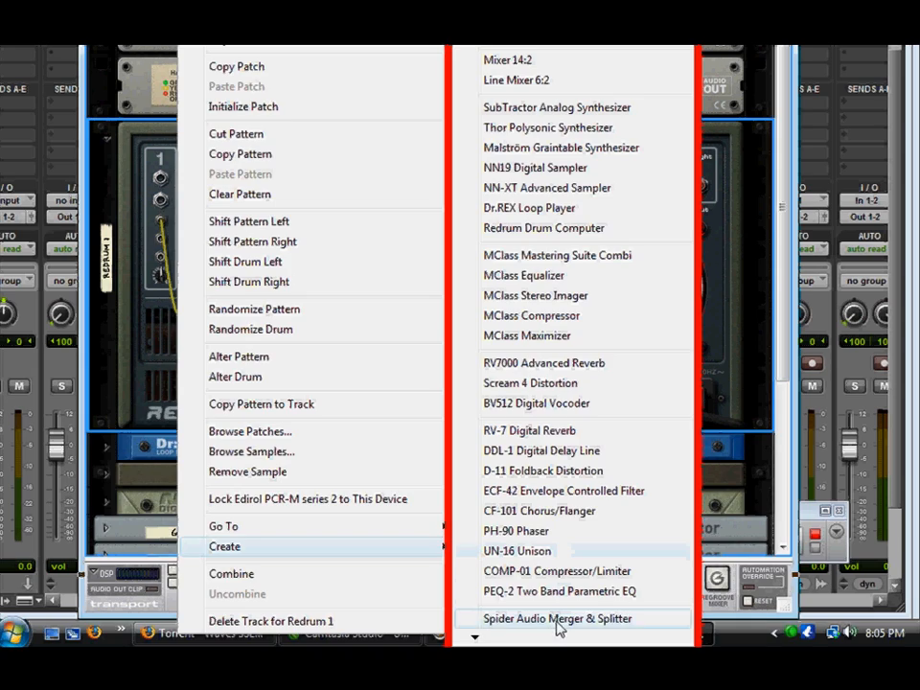
pyautogui.click(558, 617)
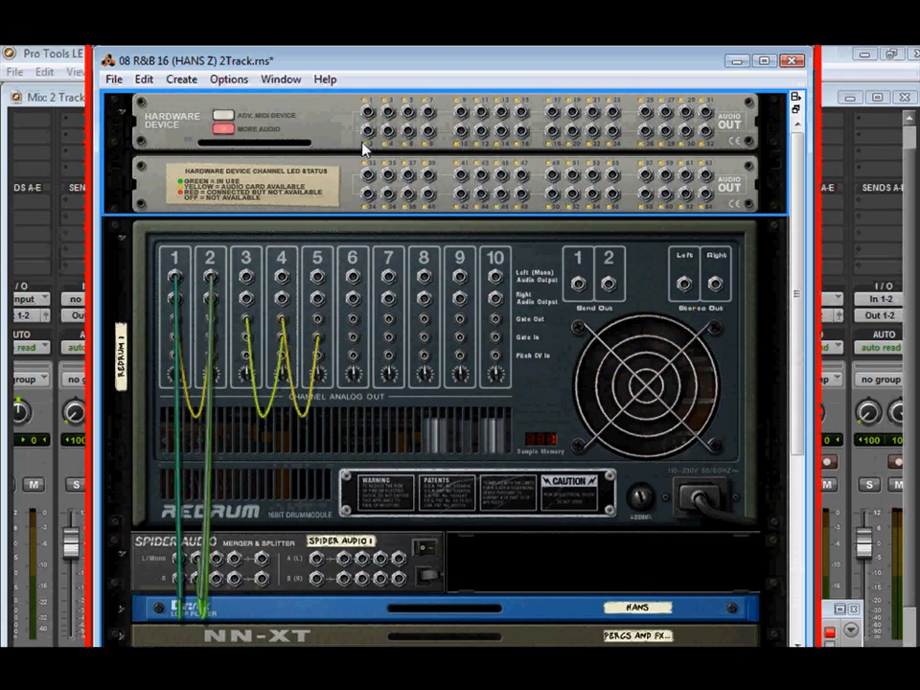
# Cable a Redrum output into the Spider merger and create a second Spider Audio Merger & Splitter
pyautogui.moveTo(368, 134); pyautogui.dragTo(278, 575)
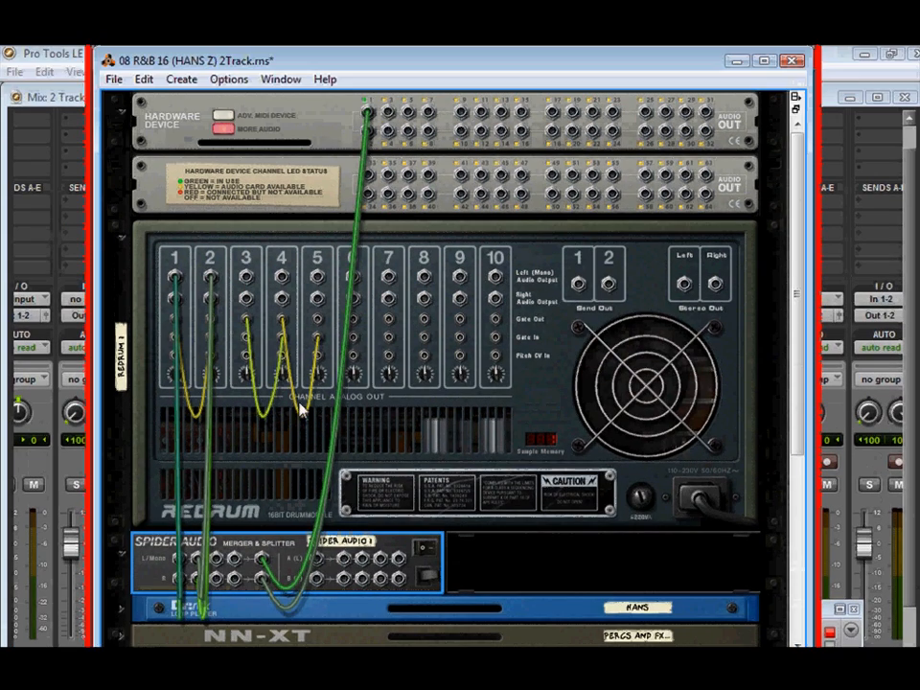
pyautogui.rightClick(297, 413)
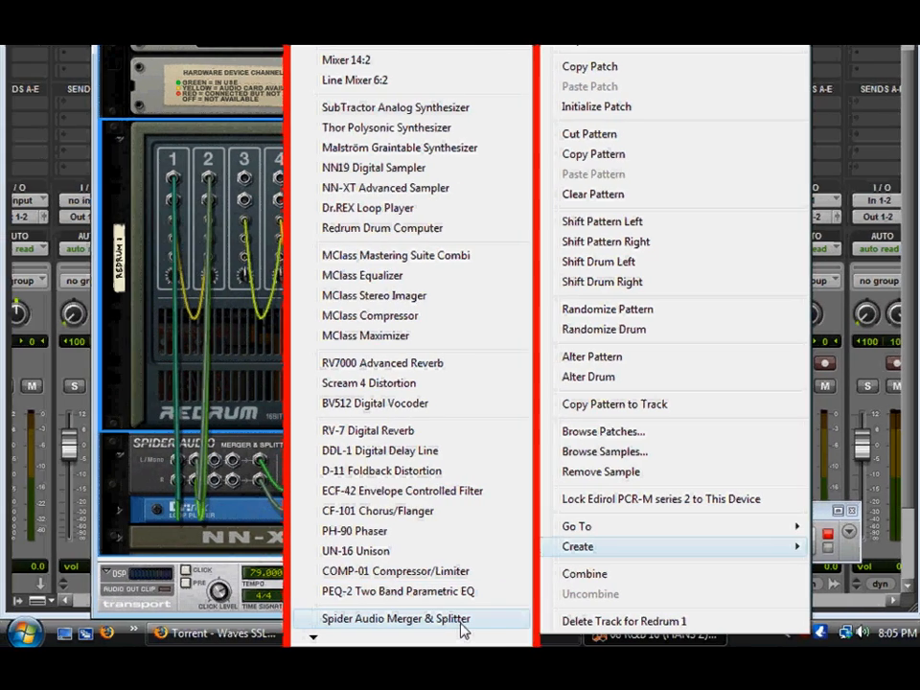
pyautogui.click(395, 618)
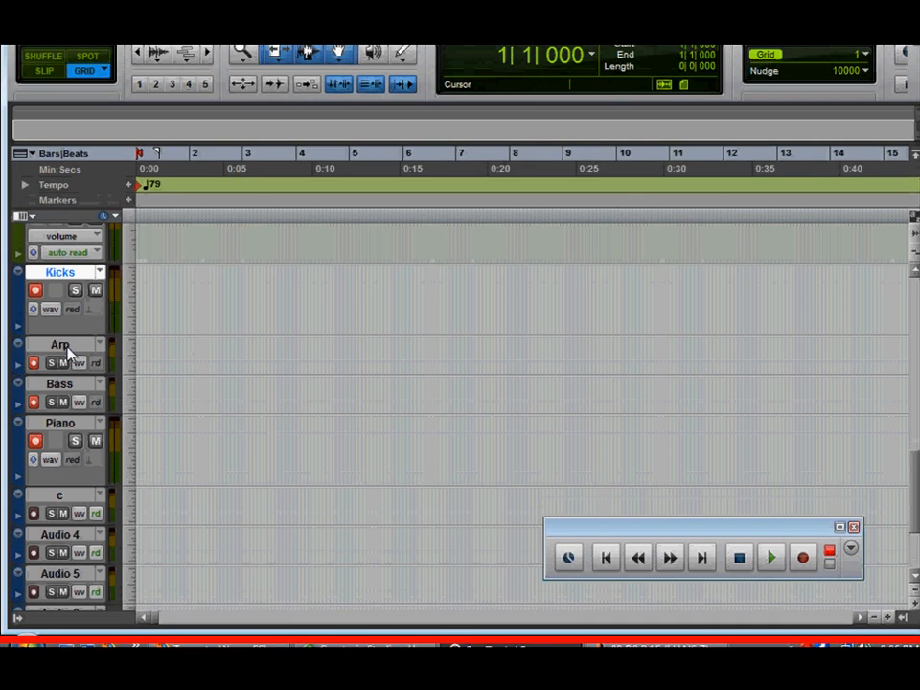
# Rename the Arp track to Clap/5 in the Edit window
pyautogui.doubleClick(59, 346)
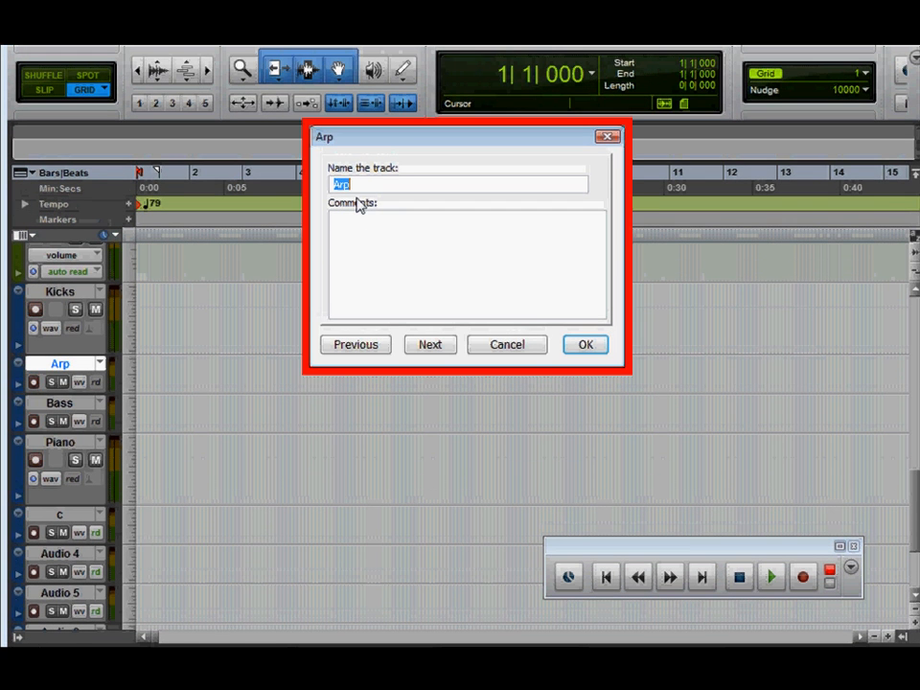
pyautogui.write('C')
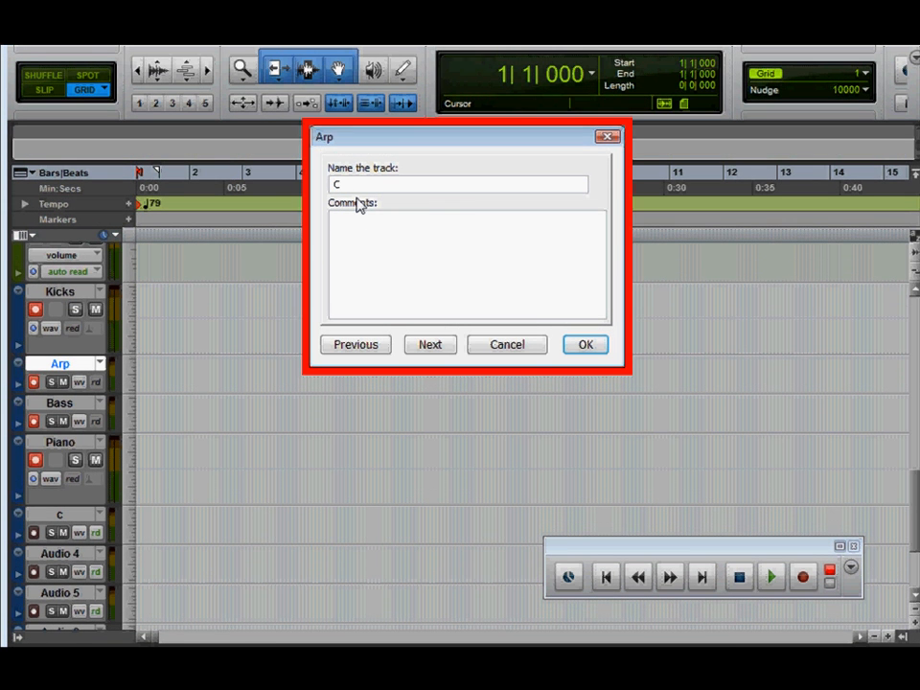
pyautogui.write('Clap/5')
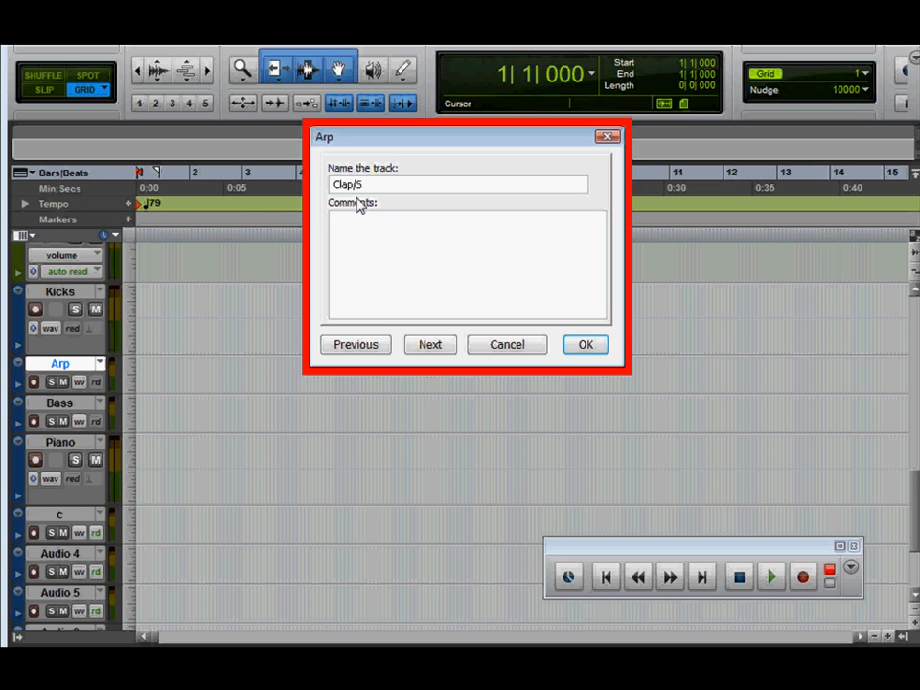